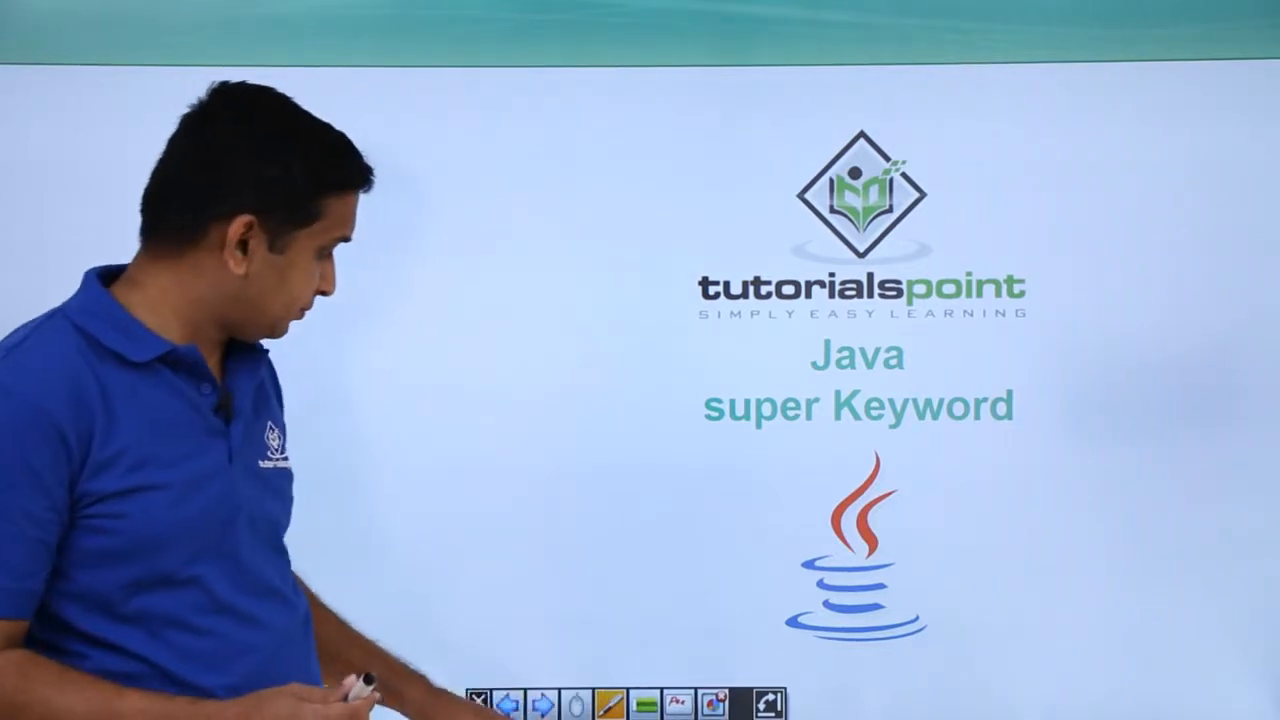
# - Review the Sub_Class.java source, selecting identifiers and scrolling through the file
pyautogui.click(544, 702)
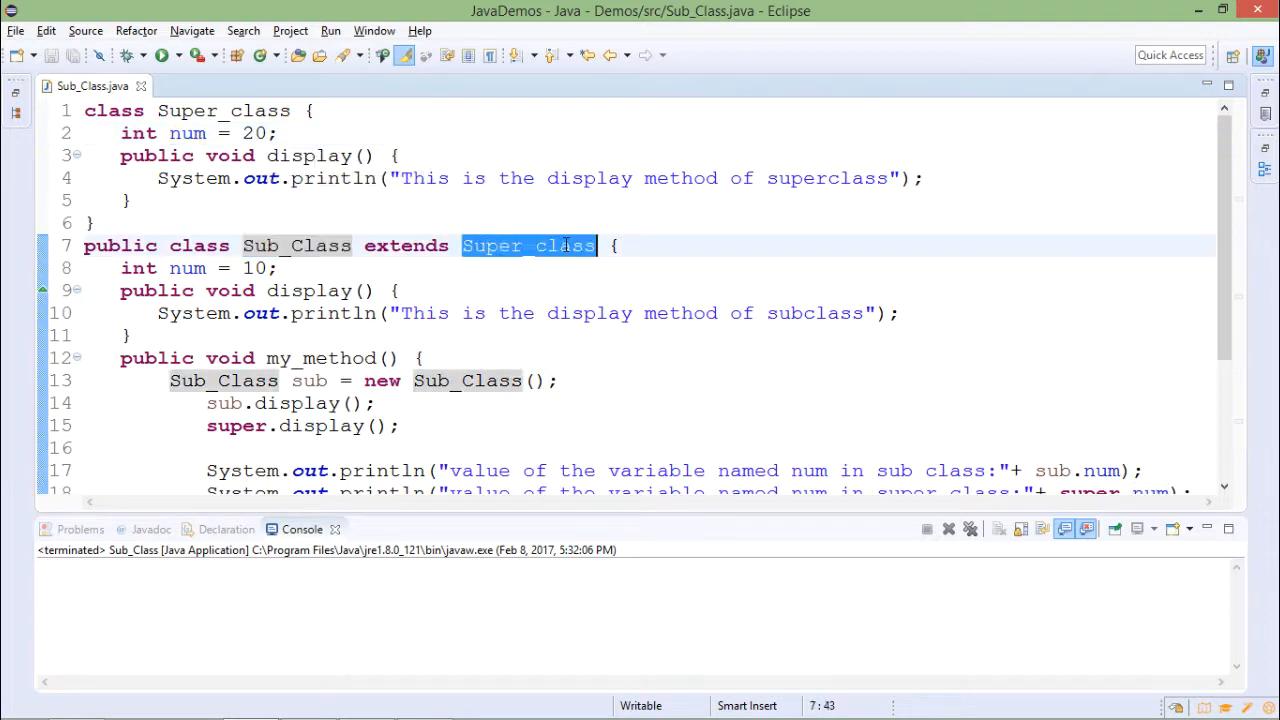
pyautogui.doubleClick(188, 268)
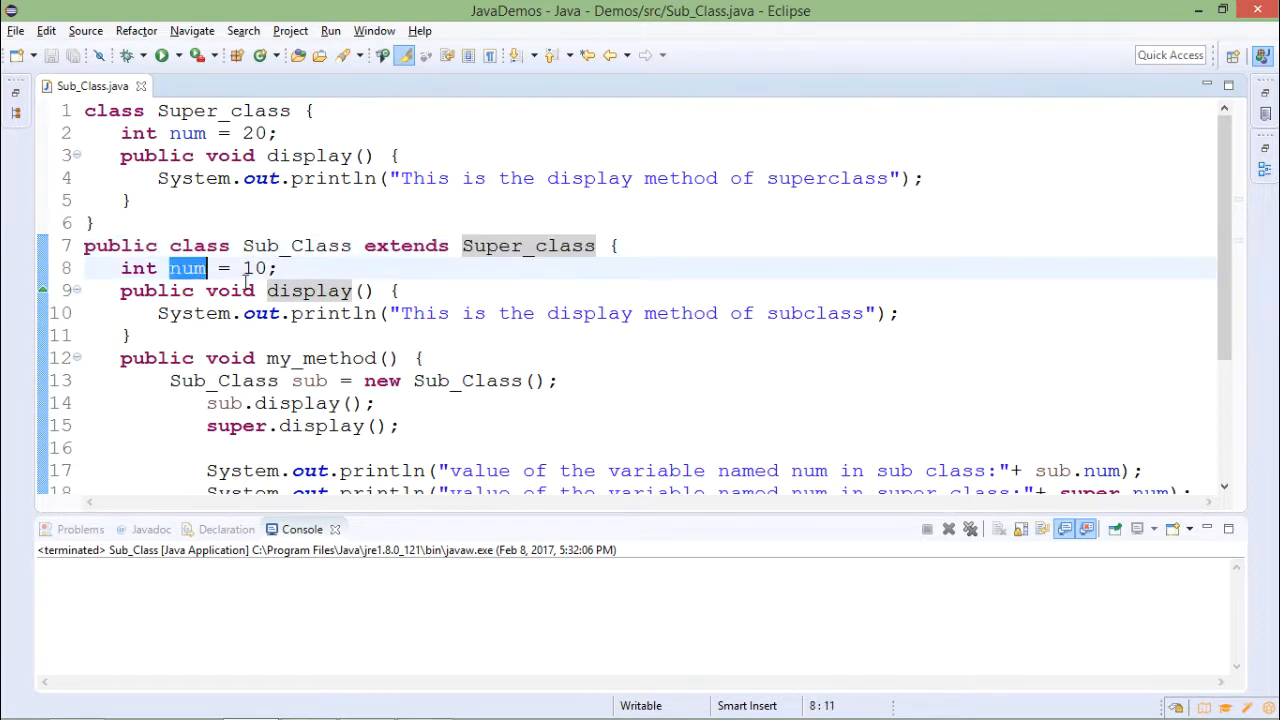
pyautogui.doubleClick(308, 290)
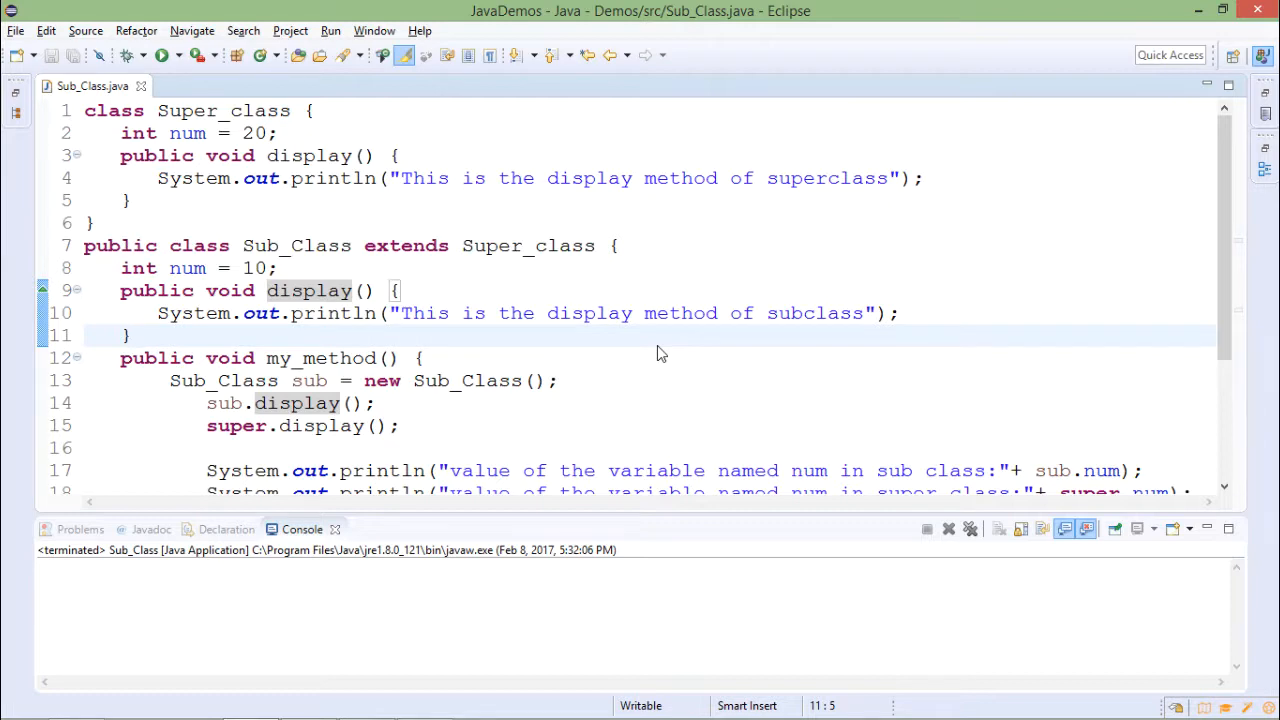
pyautogui.scroll(-3)
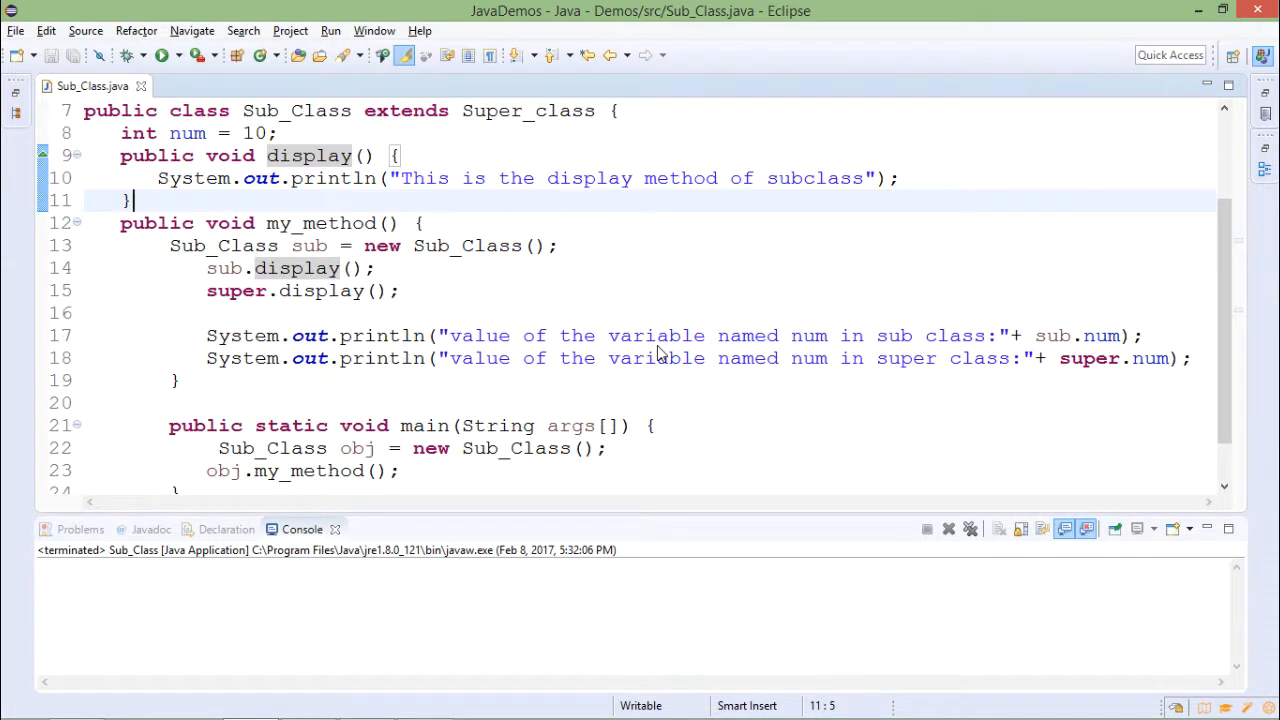
pyautogui.moveTo(176, 264)
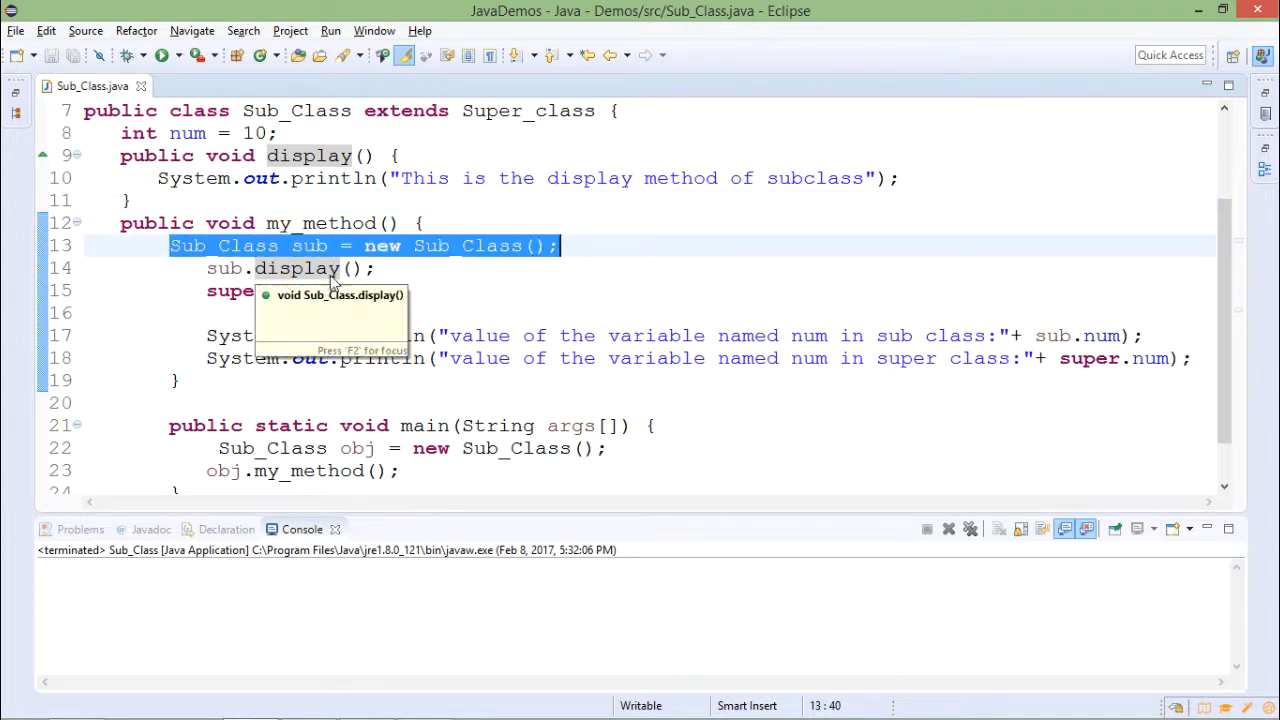
pyautogui.doubleClick(296, 268)
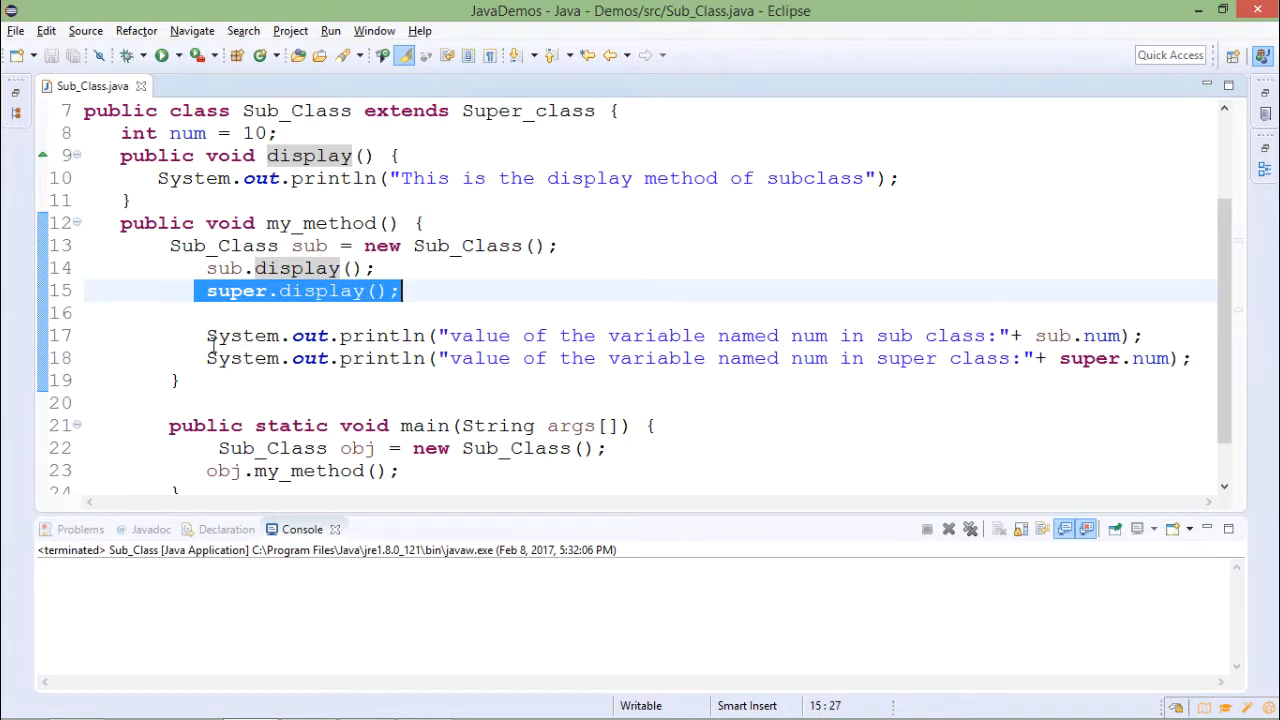
pyautogui.moveTo(1022, 334)
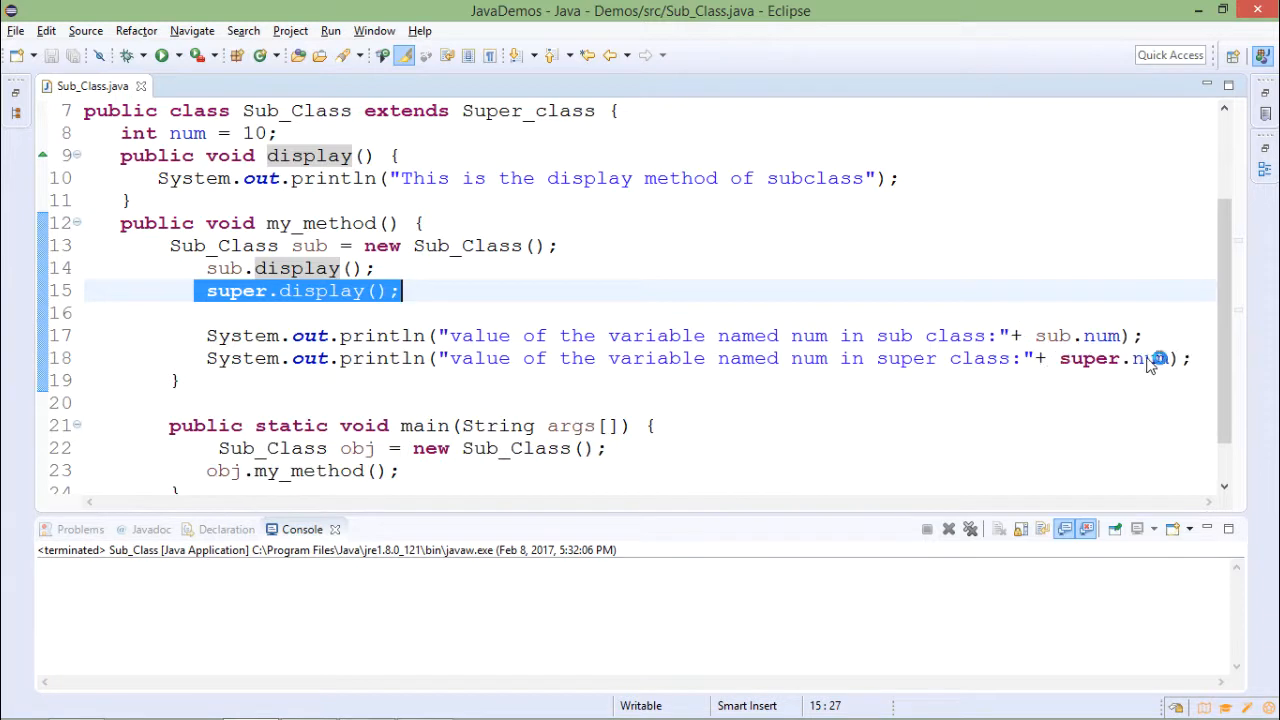
pyautogui.moveTo(1122, 336)
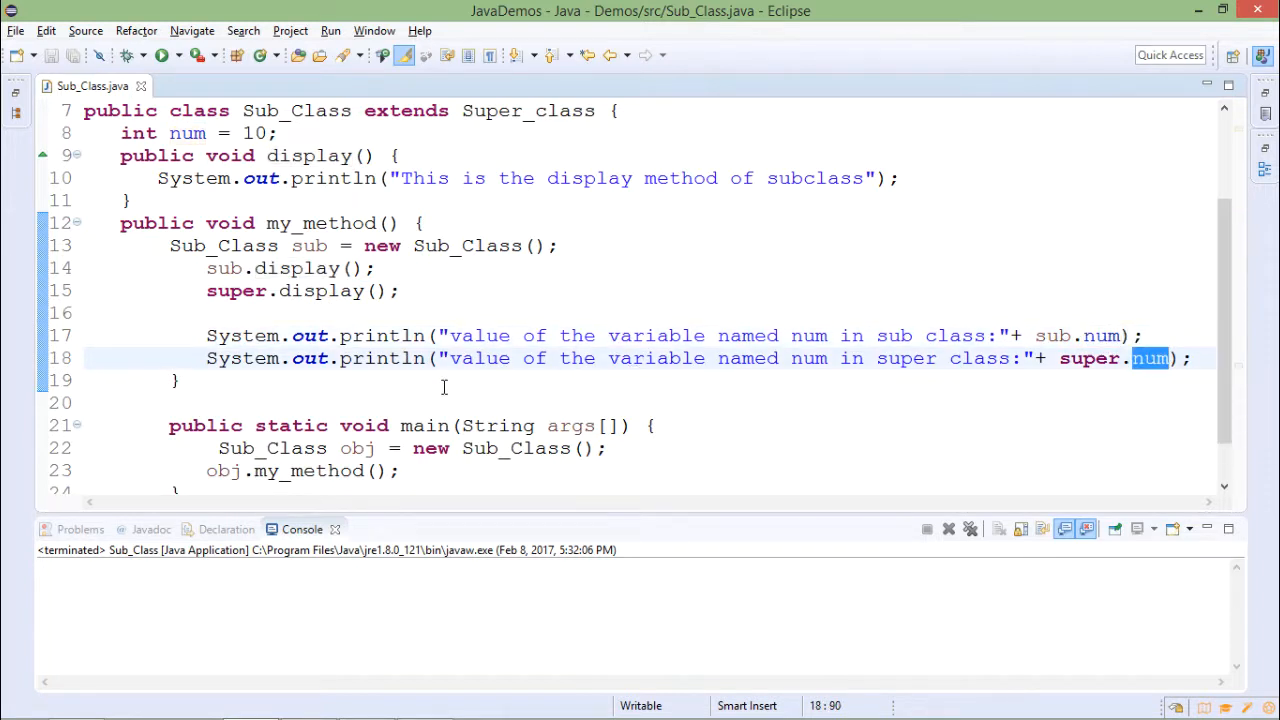
pyautogui.scroll(-3)
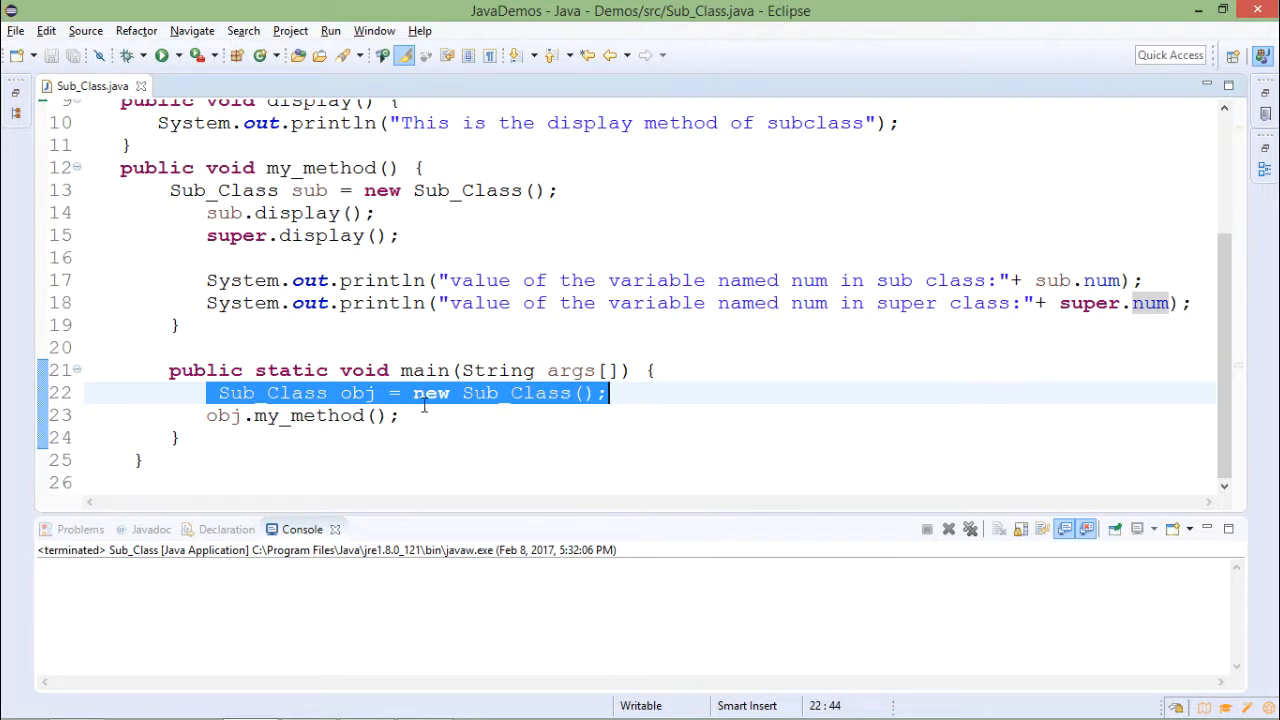
pyautogui.moveTo(312, 236)
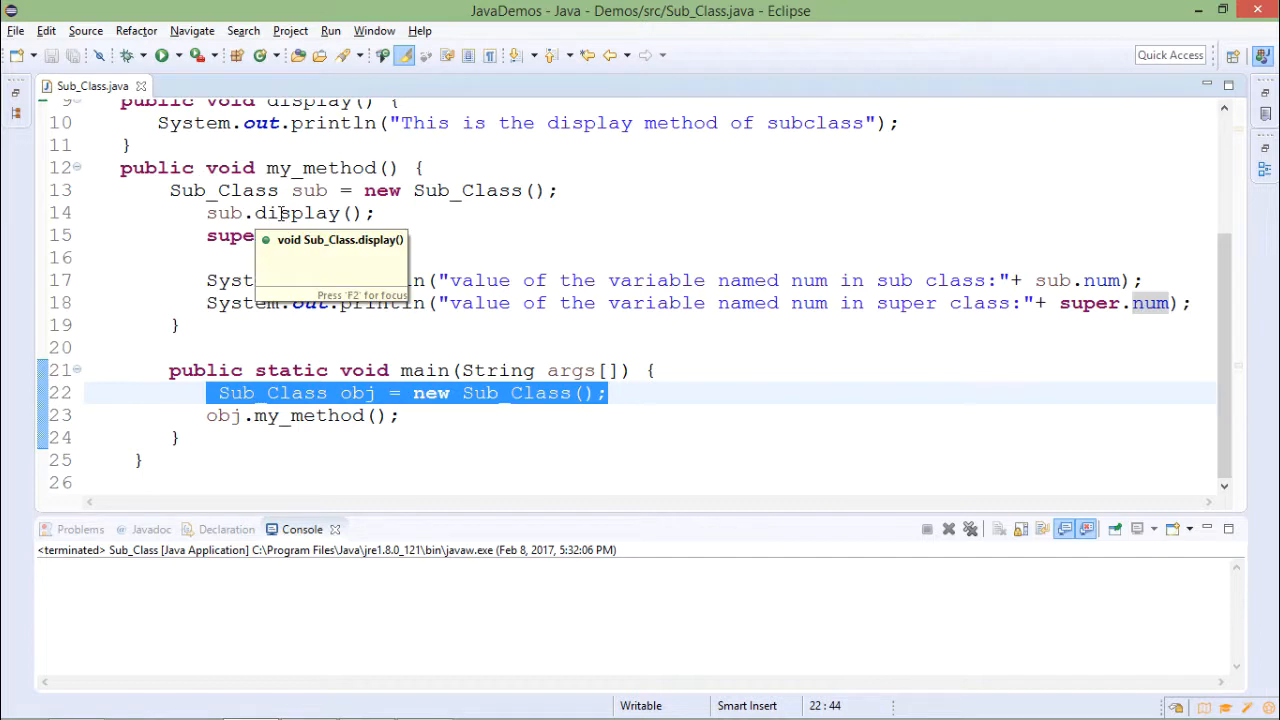
# - Run Sub_Class and highlight the superclass display message in the console output
pyautogui.click(164, 56)
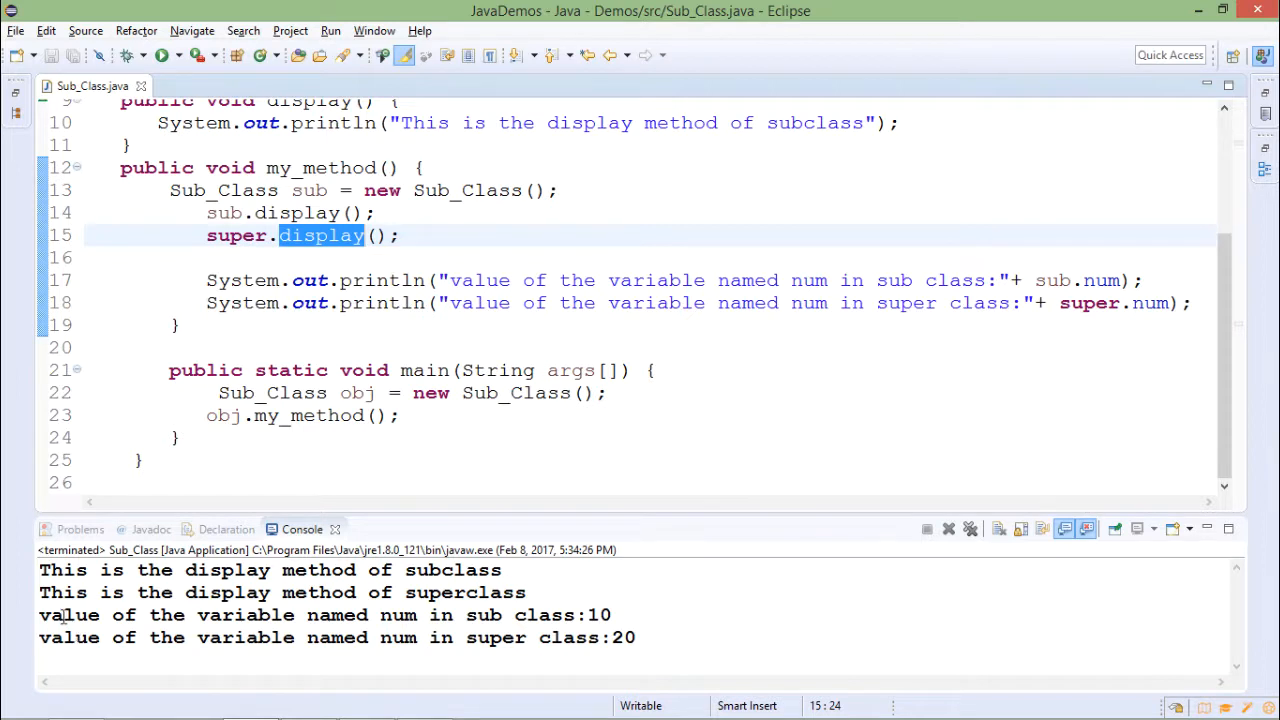
pyautogui.moveTo(56, 592); pyautogui.dragTo(310, 592)
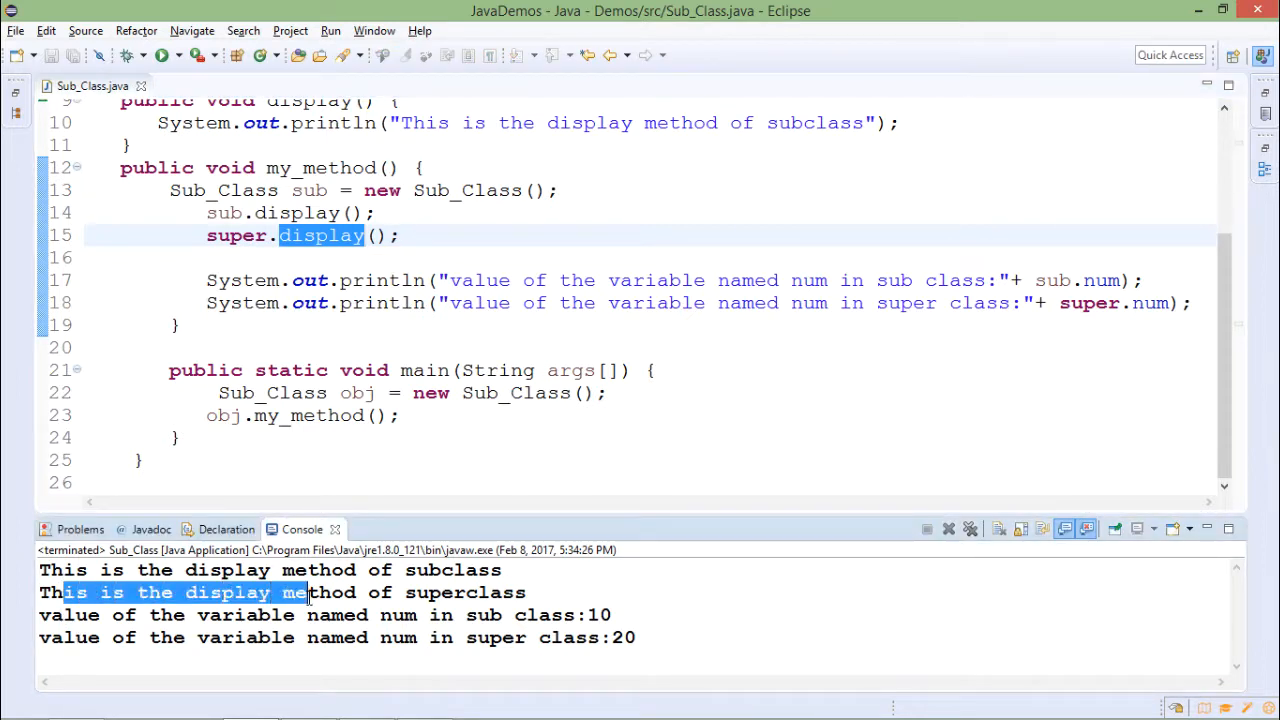
pyautogui.moveTo(386, 536)
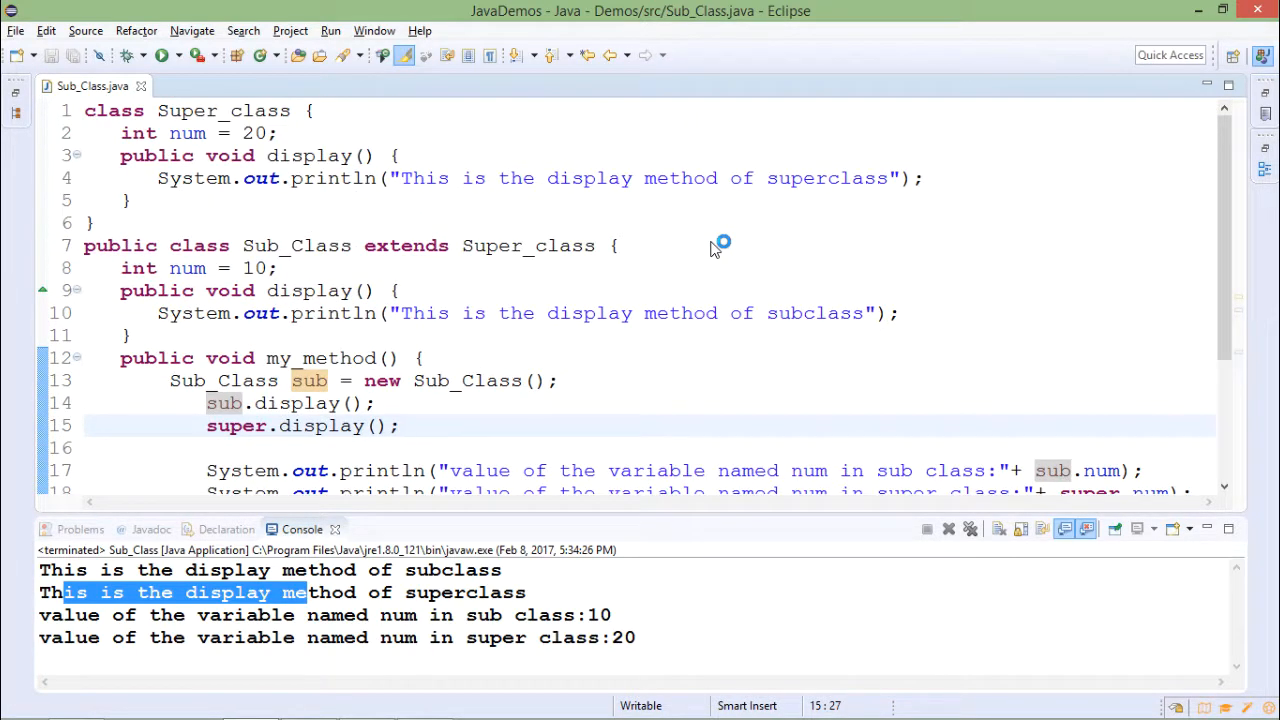
pyautogui.moveTo(722, 280)
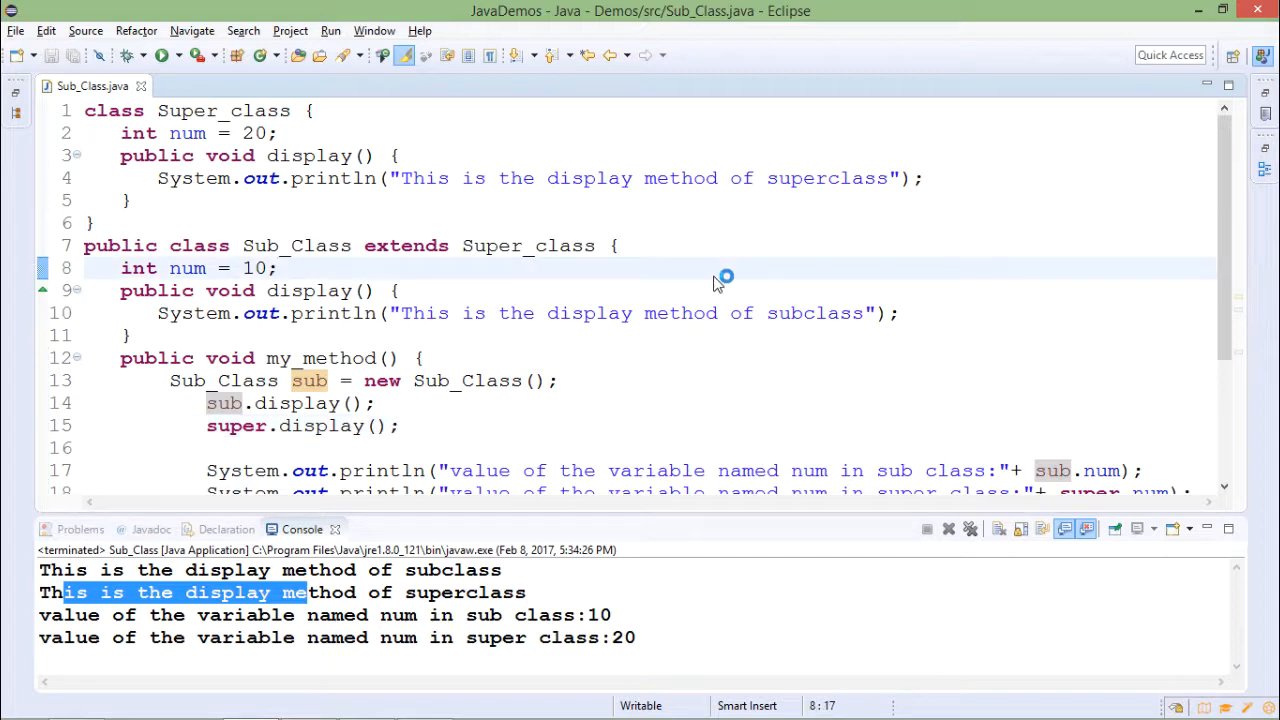
pyautogui.moveTo(720, 356)
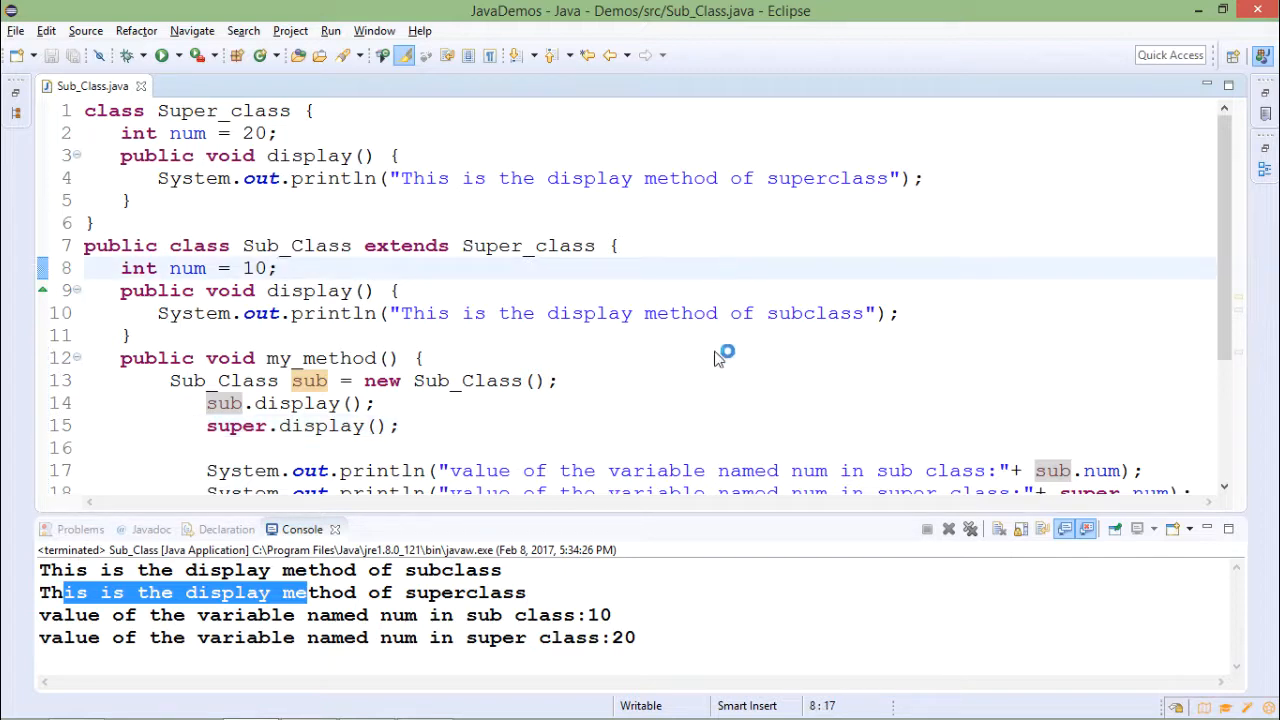